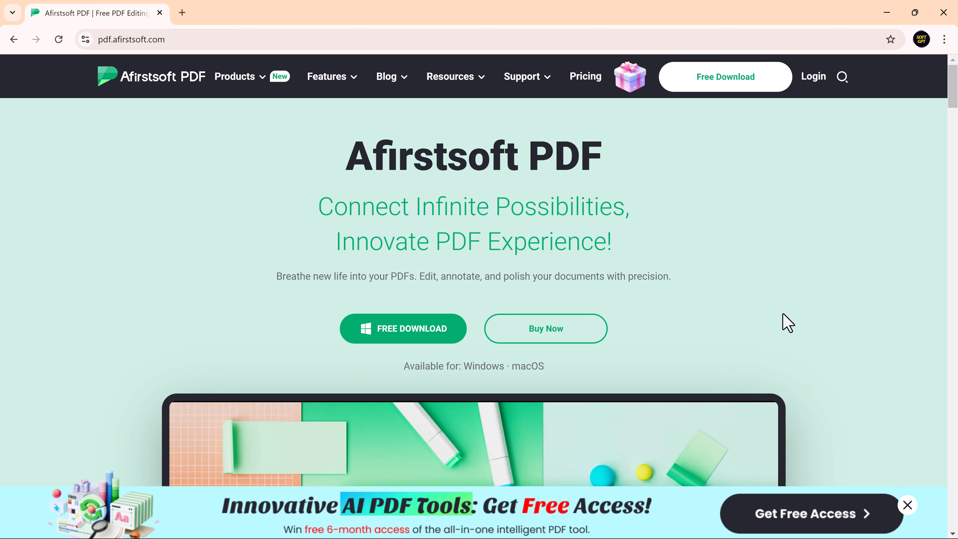
Download the Afirstsoft PDF Windows installer from the product page.
{"action": "scroll", "scroll_direction": "down", "scroll_amount": 3}
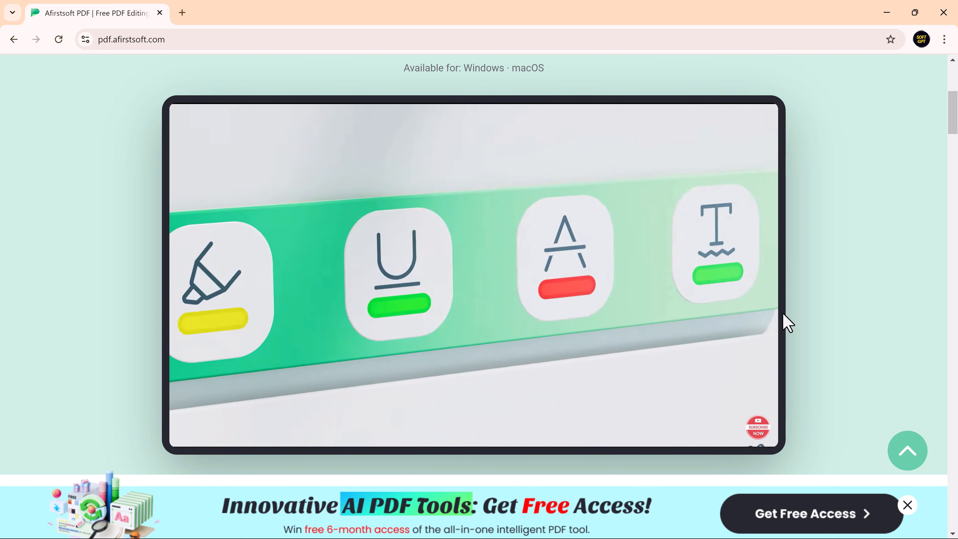
{"action": "scroll", "scroll_direction": "down", "scroll_amount": 3}
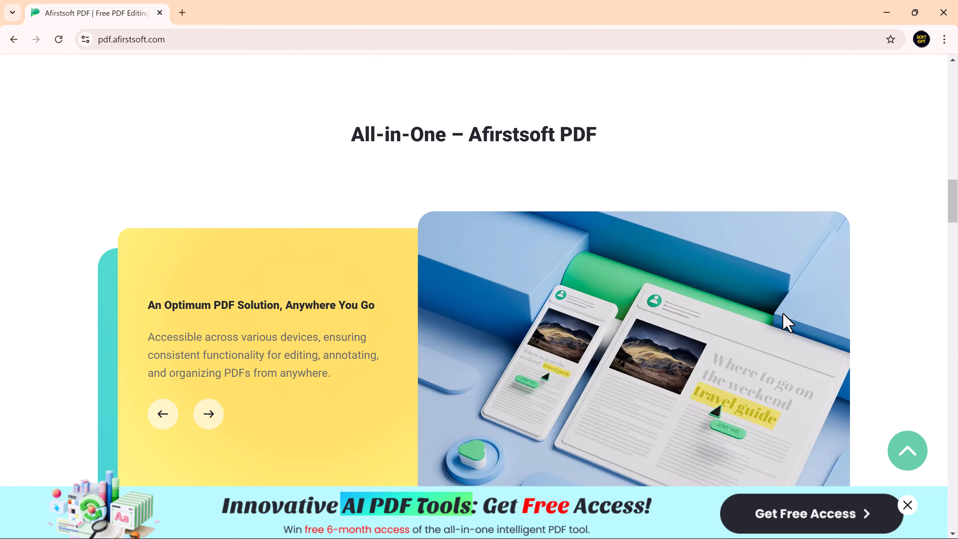
{"action": "scroll", "scroll_direction": "down", "scroll_amount": 3}
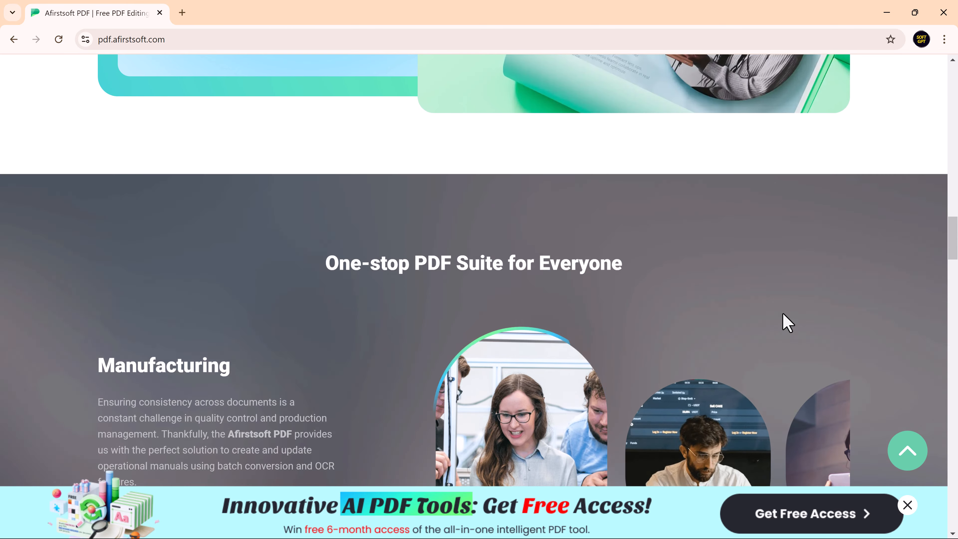
{"action": "scroll", "scroll_direction": "down", "scroll_amount": 3}
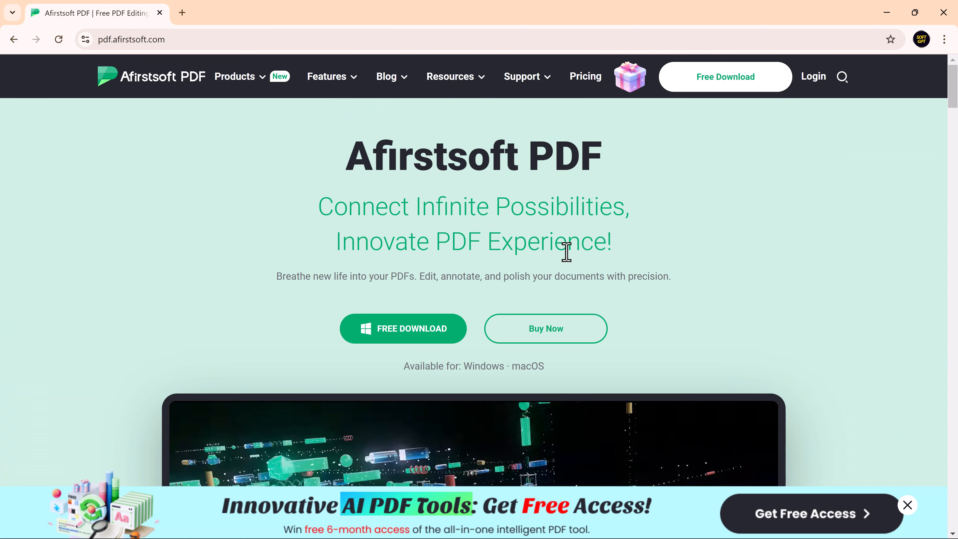
{"action": "left_click", "coordinate": [403, 329]}
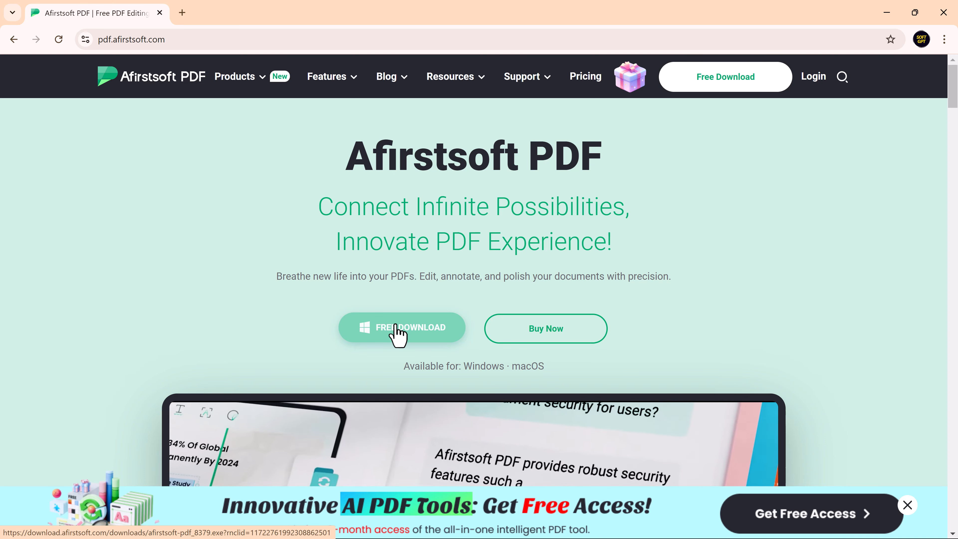
{"action": "left_click", "coordinate": [402, 328]}
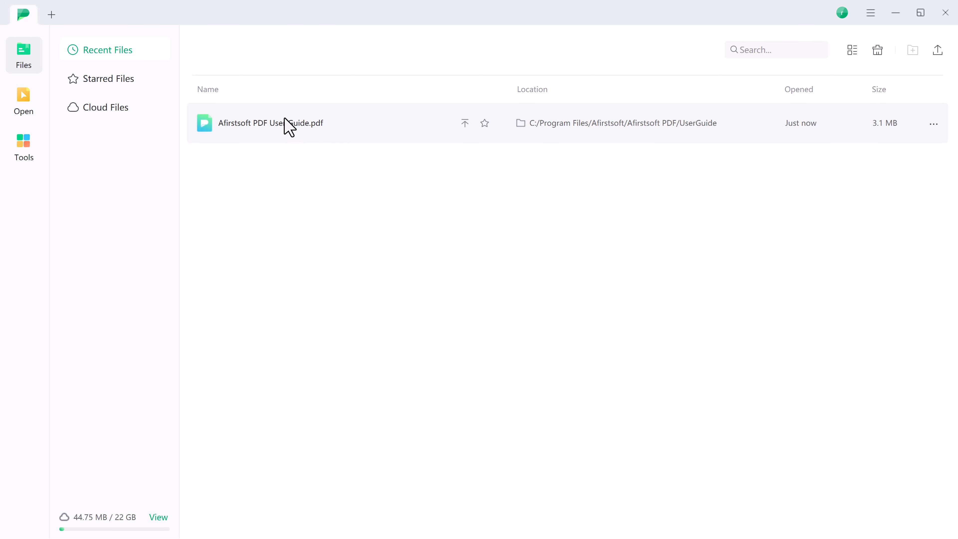
{"action": "mouse_move", "coordinate": [362, 126]}
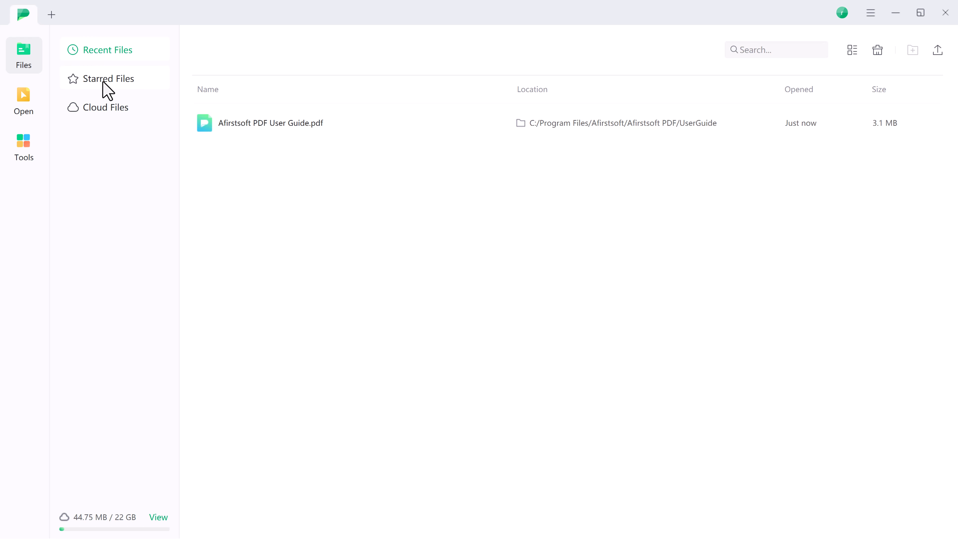
{"action": "mouse_move", "coordinate": [129, 122]}
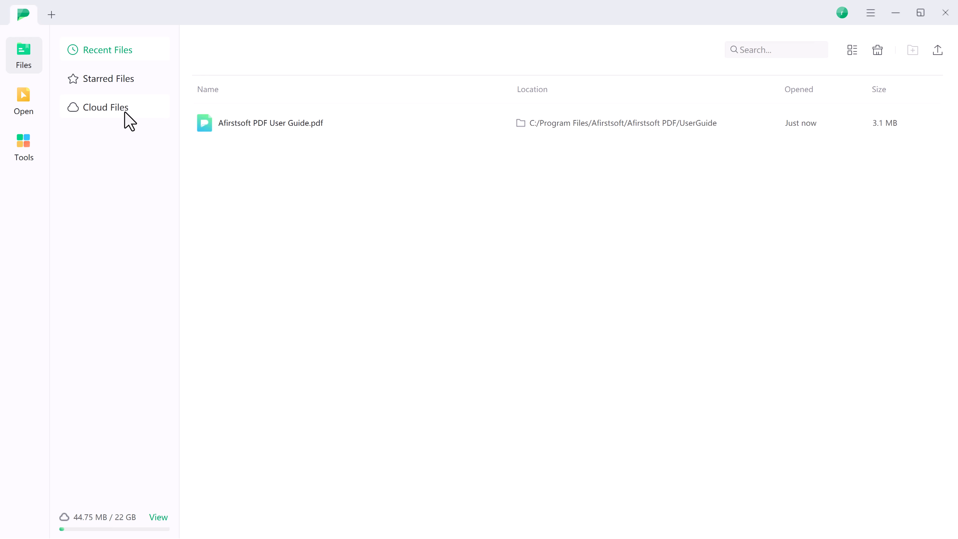
{"action": "mouse_move", "coordinate": [24, 61]}
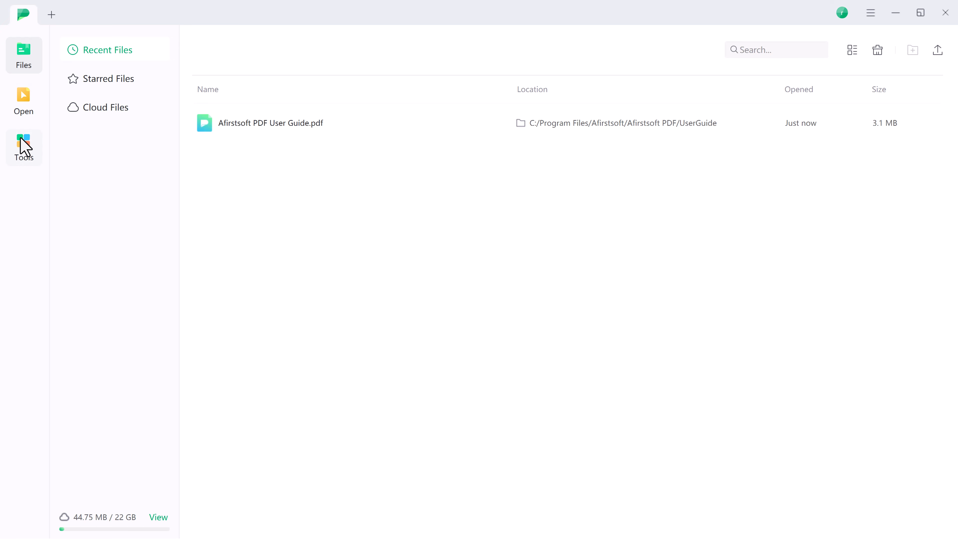
{"action": "left_click", "coordinate": [23, 146]}
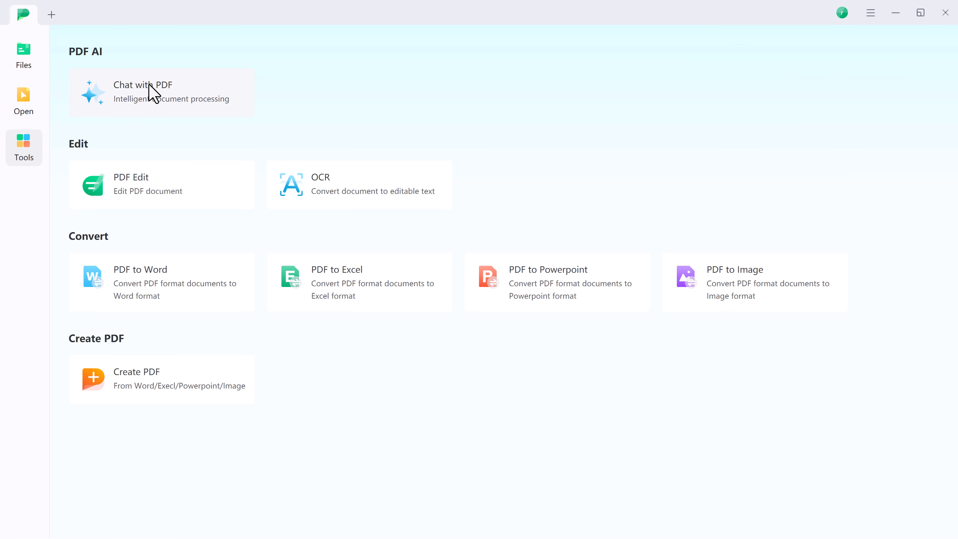
{"action": "mouse_move", "coordinate": [177, 199]}
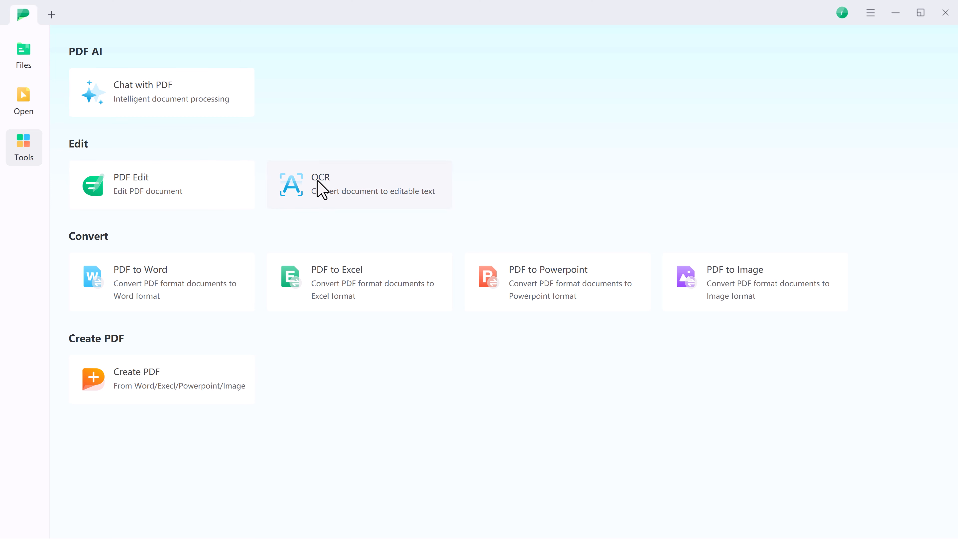
{"action": "mouse_move", "coordinate": [172, 282]}
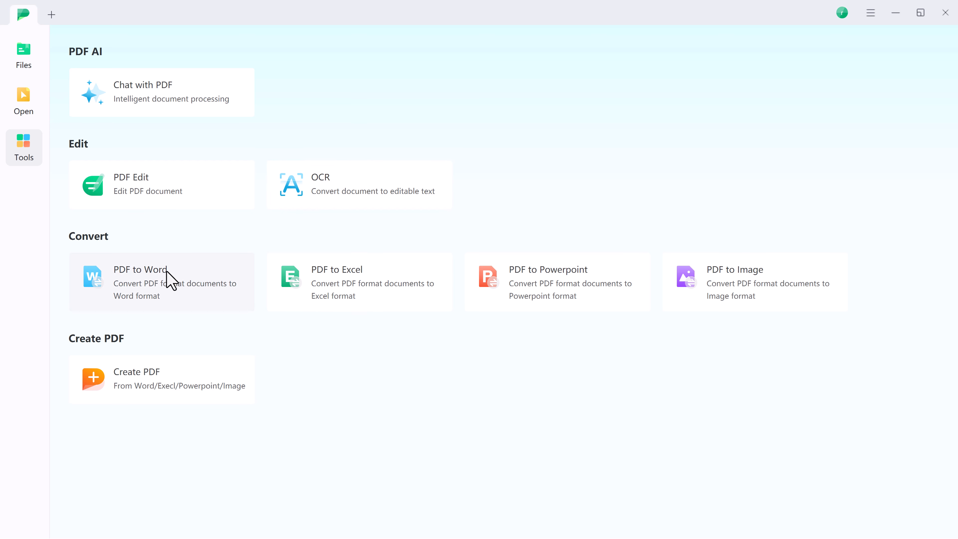
{"action": "mouse_move", "coordinate": [293, 279]}
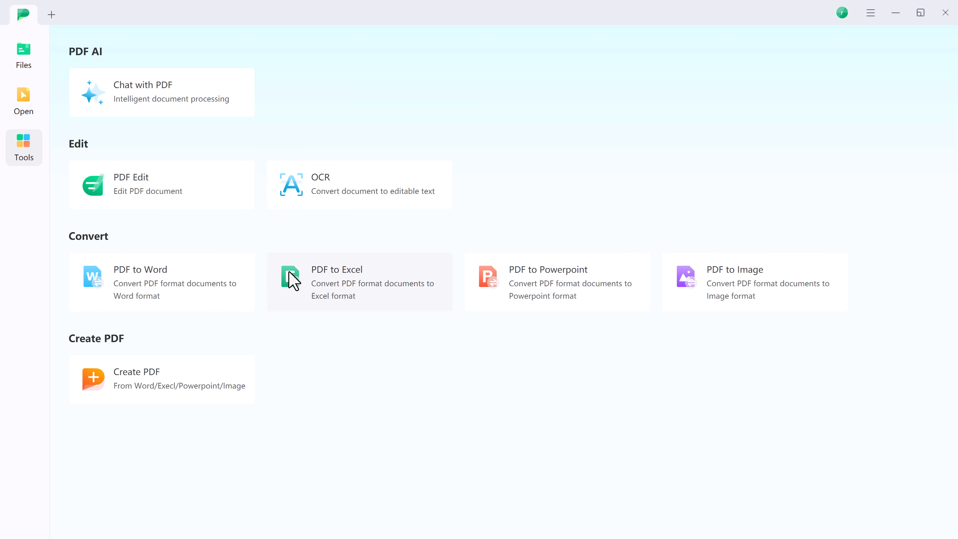
{"action": "mouse_move", "coordinate": [610, 325]}
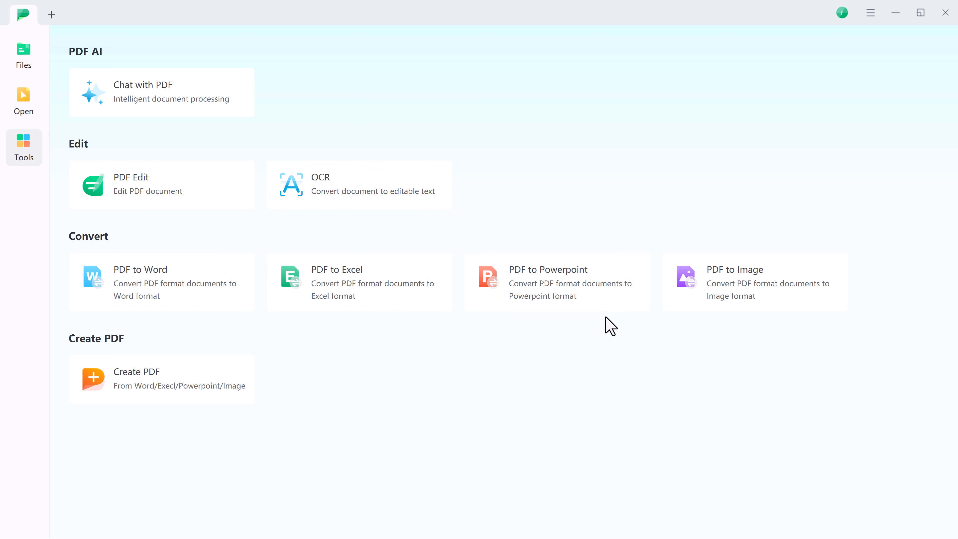
{"action": "mouse_move", "coordinate": [378, 378]}
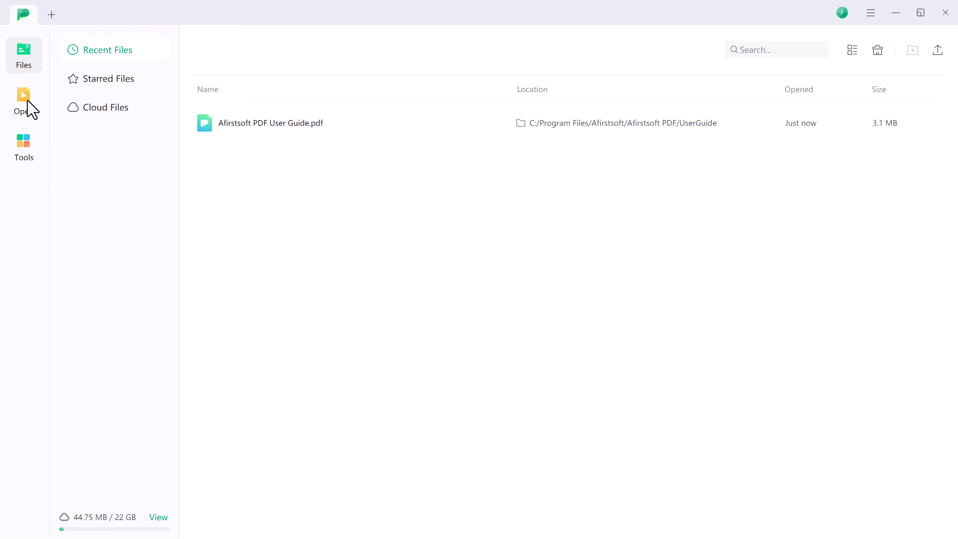
{"action": "double_click", "coordinate": [270, 123]}
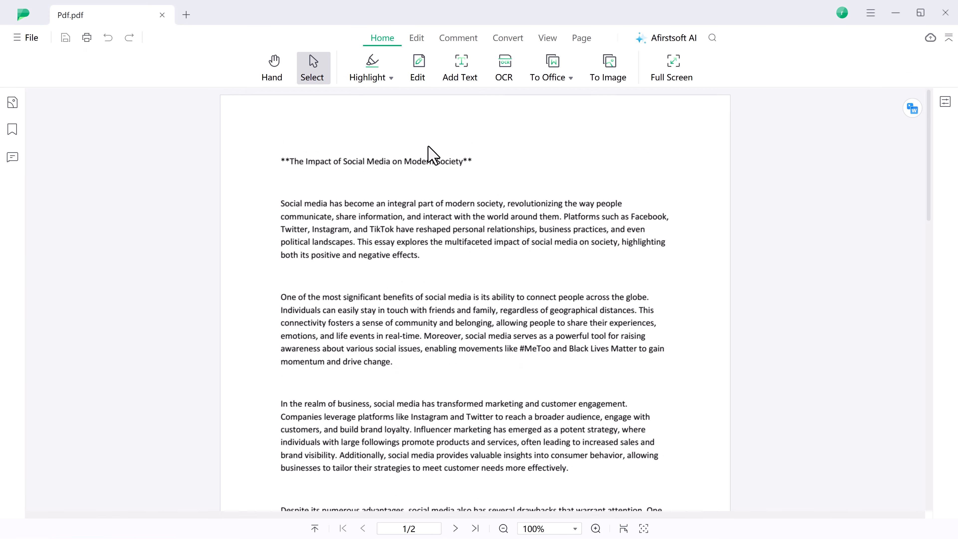
{"action": "mouse_move", "coordinate": [395, 115]}
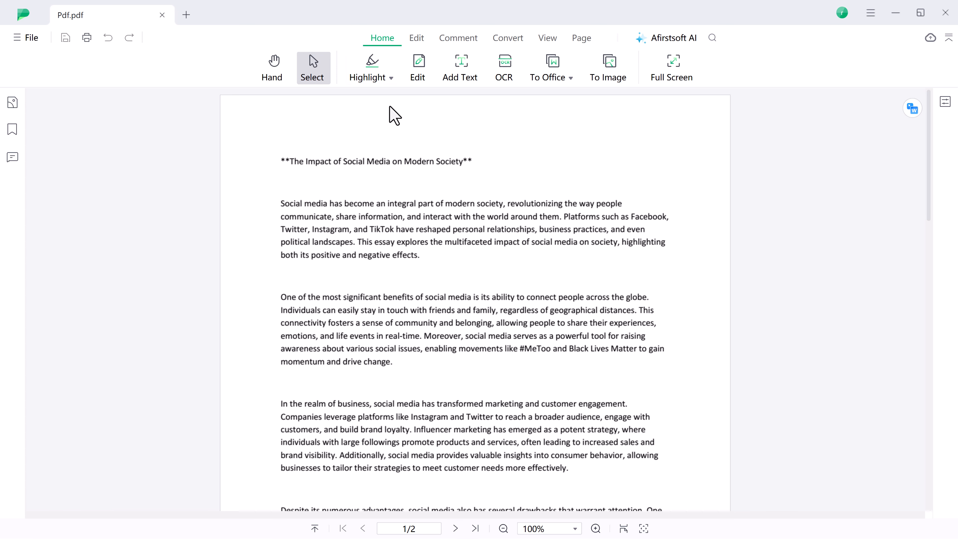
{"action": "left_click", "coordinate": [457, 38]}
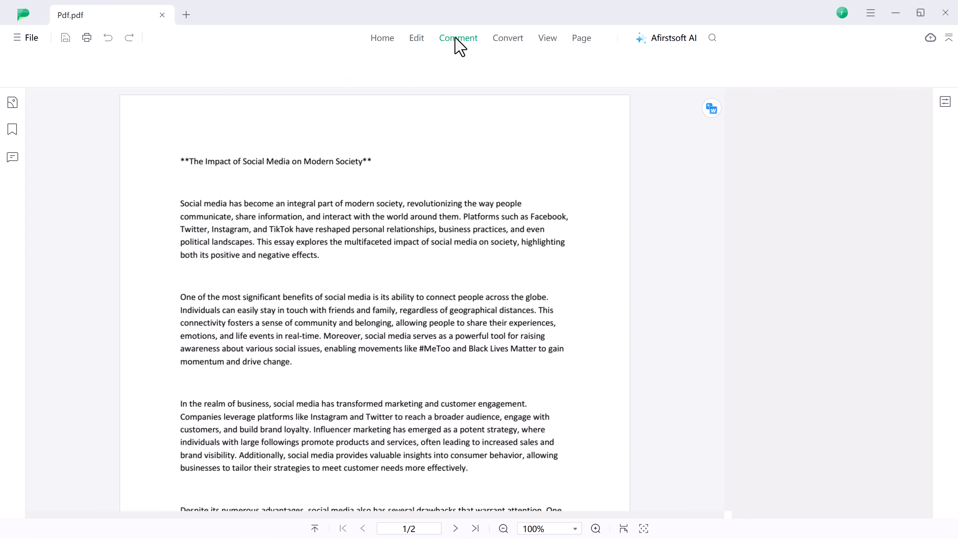
{"action": "left_click", "coordinate": [548, 38]}
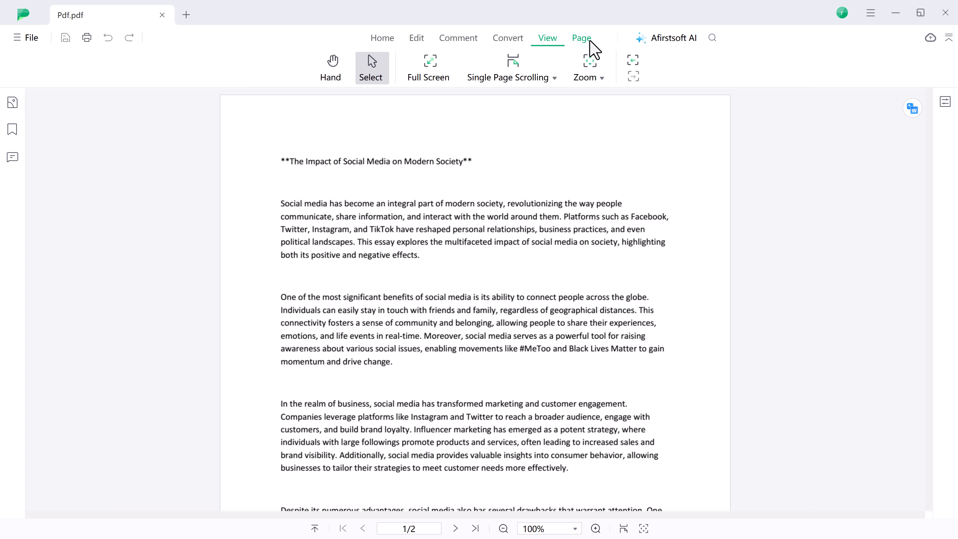
{"action": "left_click", "coordinate": [581, 38]}
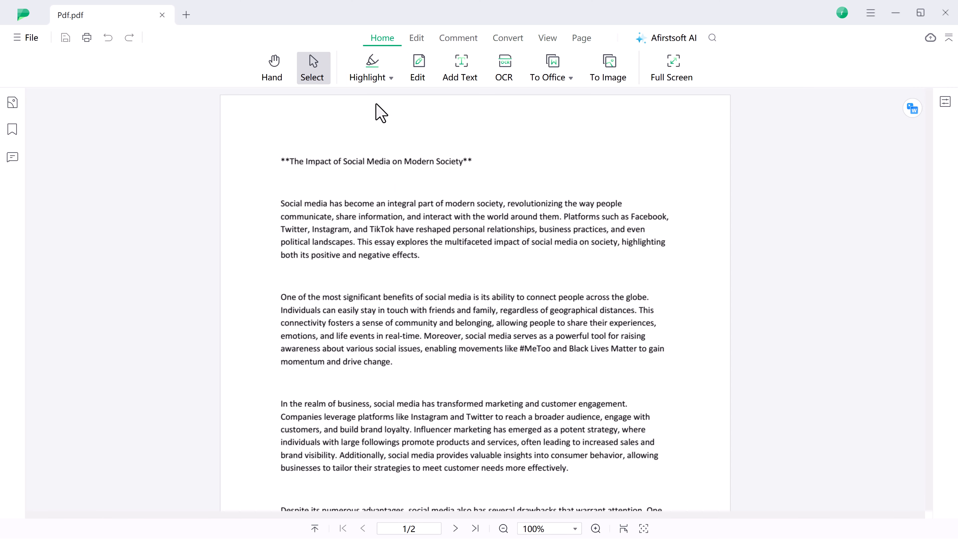
{"action": "left_click", "coordinate": [272, 68]}
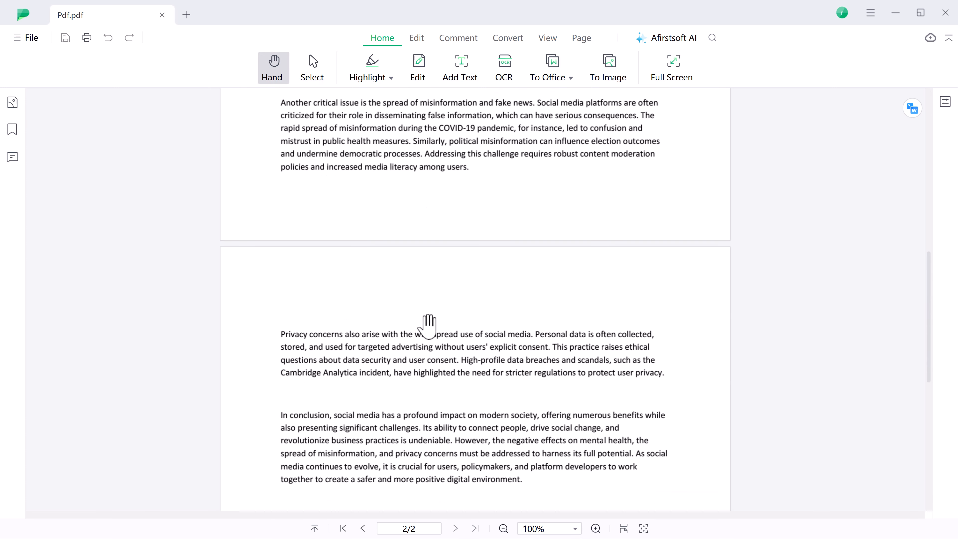
{"action": "scroll", "scroll_direction": "down", "scroll_amount": 3}
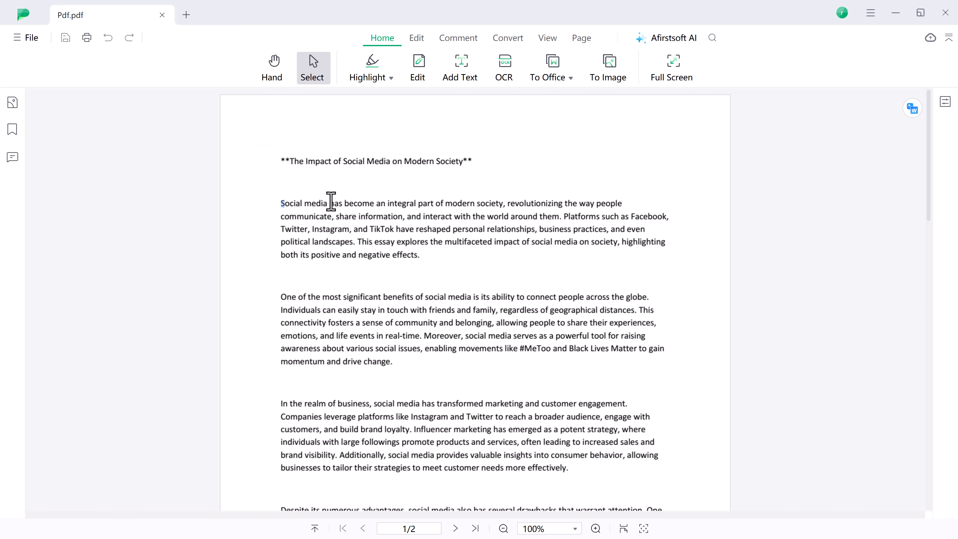
Highlight the title 'The Impact of Social Media on Modern Society' in yellow.
{"action": "left_click", "coordinate": [371, 67]}
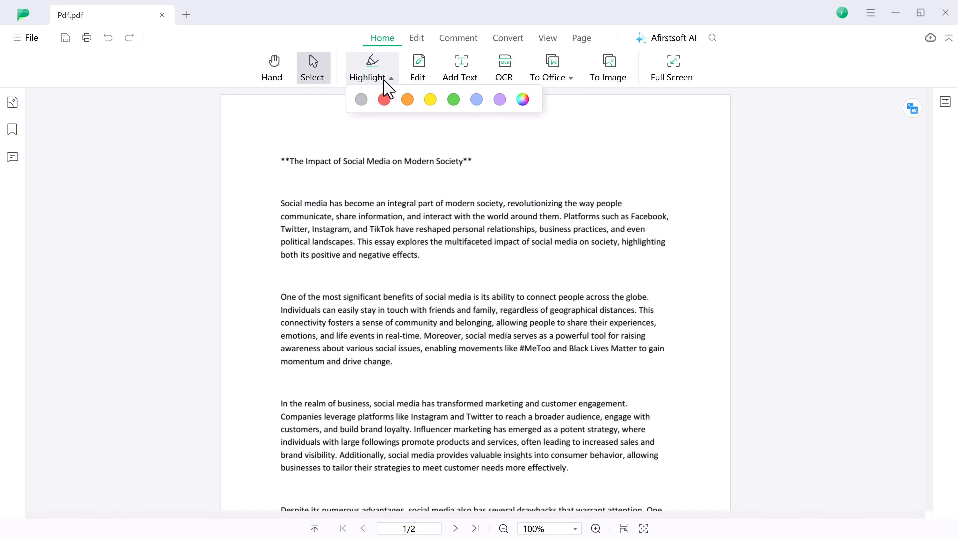
{"action": "left_click", "coordinate": [367, 67]}
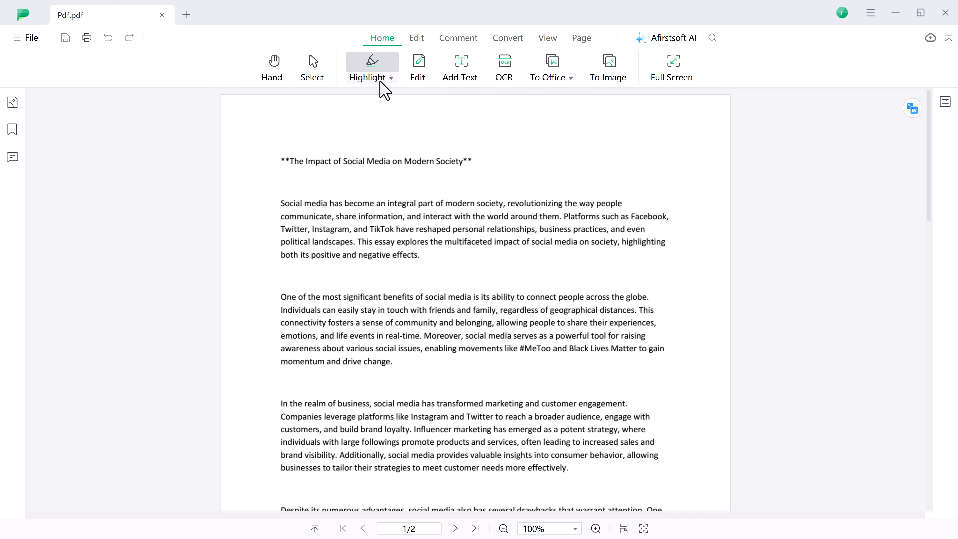
{"action": "left_click", "coordinate": [372, 77]}
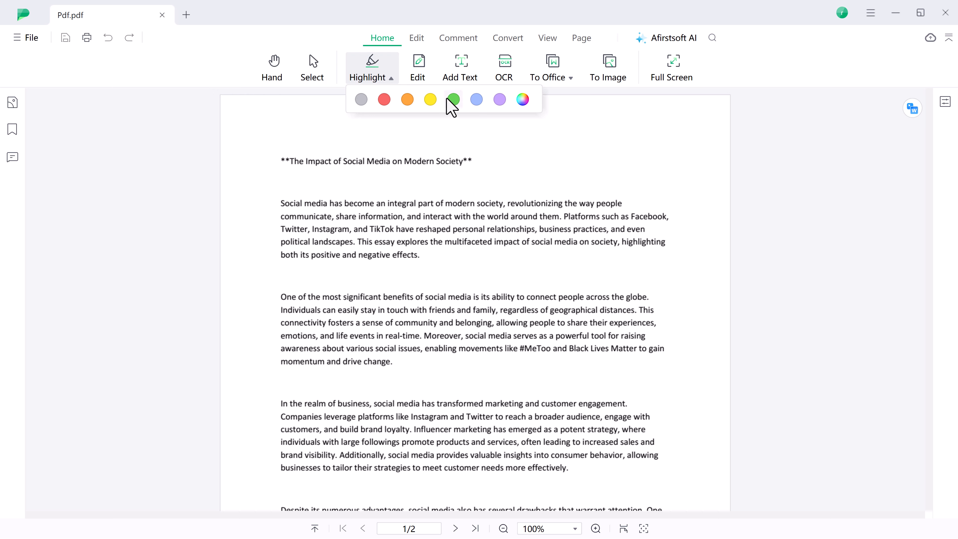
{"action": "left_click", "coordinate": [453, 99]}
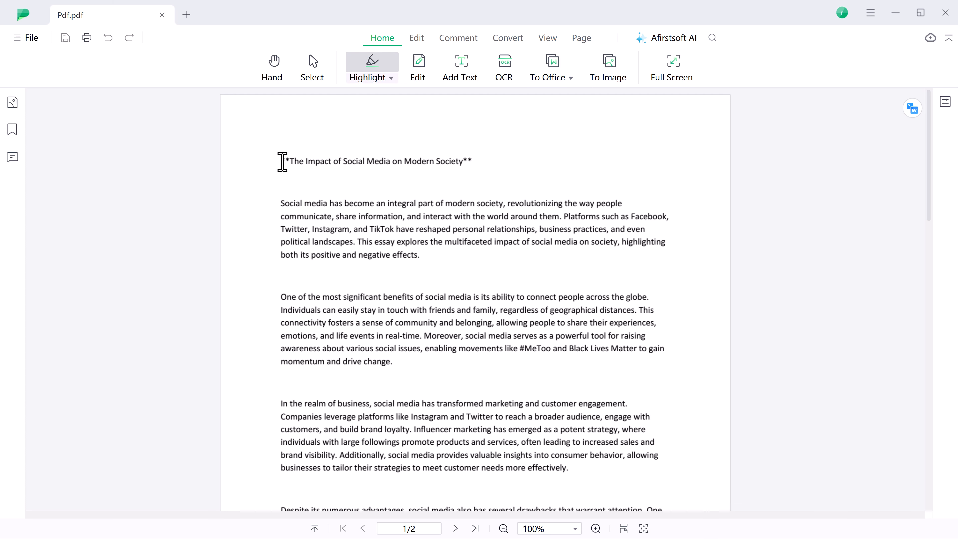
{"action": "left_click_drag", "start_coordinate": [284, 161], "coordinate": [471, 161]}
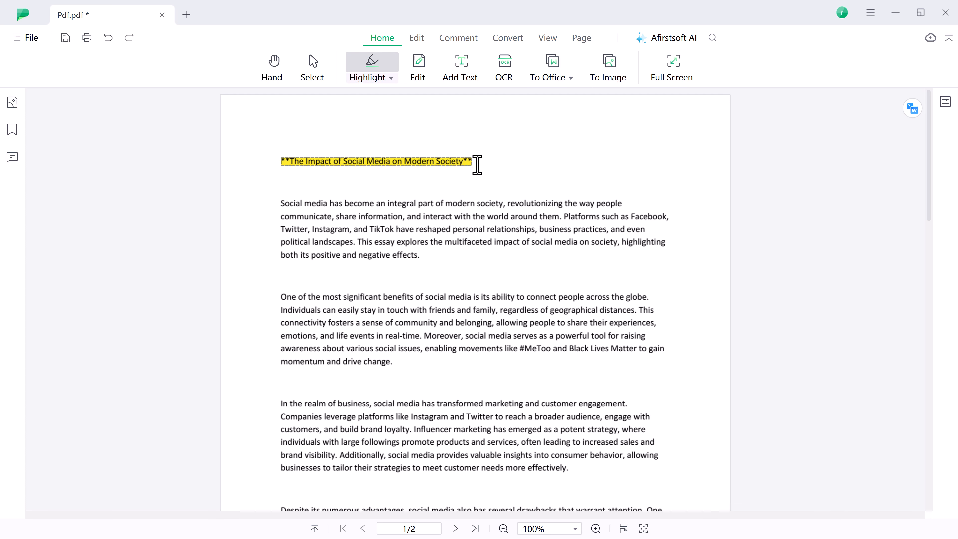
Restyle the opening words 'Social Issues' as orange italic via the Properties panel.
{"action": "left_click", "coordinate": [417, 38]}
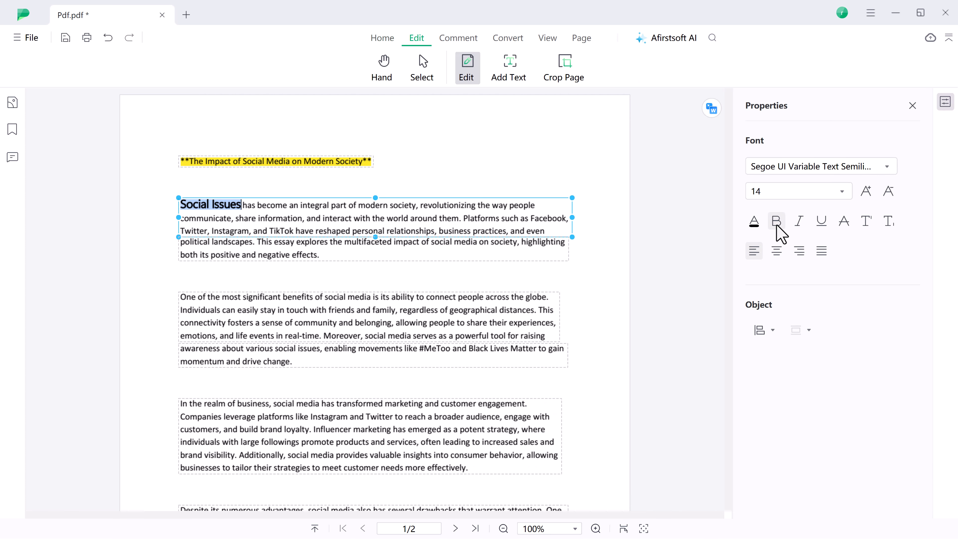
{"action": "left_click", "coordinate": [799, 220]}
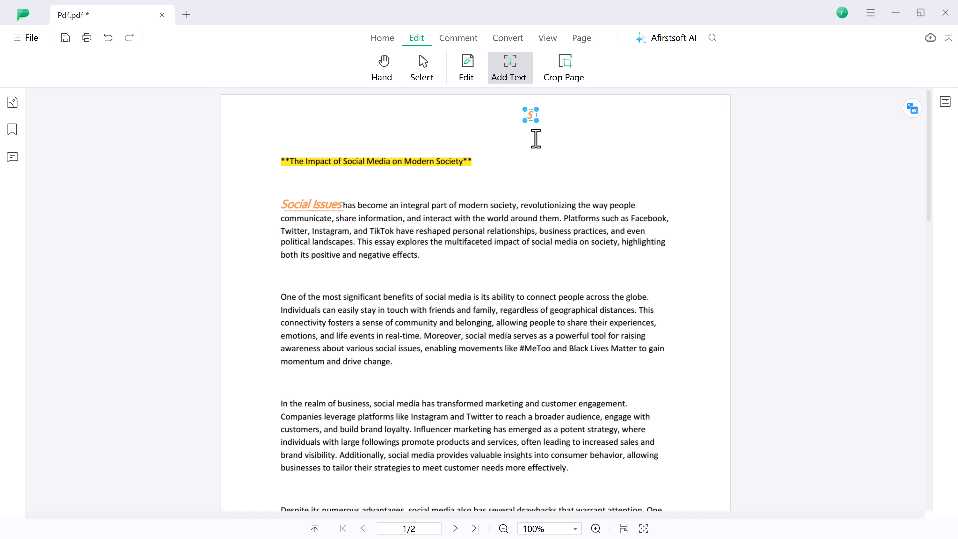
Enter 'SoftGPT' into the new text box above the highlighted title.
{"action": "type", "text": "Soft"}
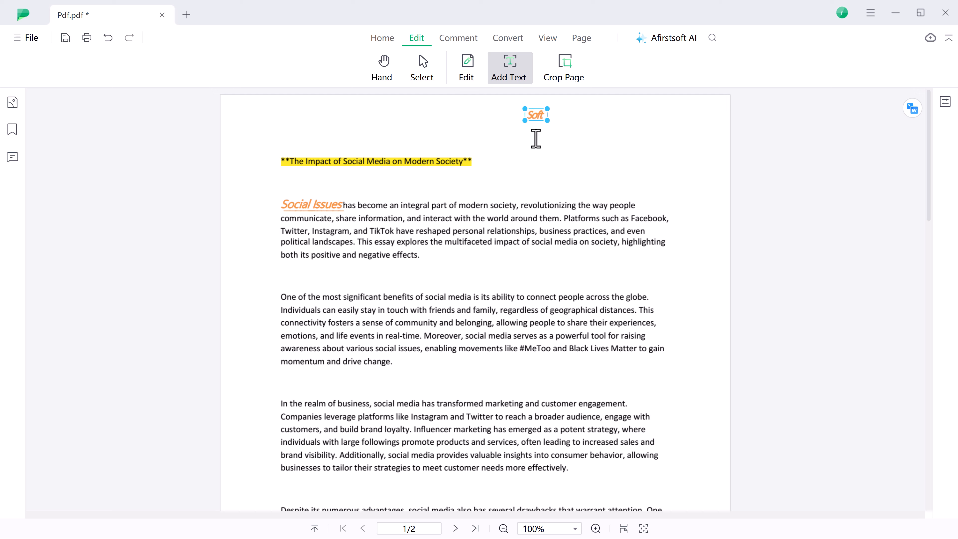
{"action": "type", "text": "GPT"}
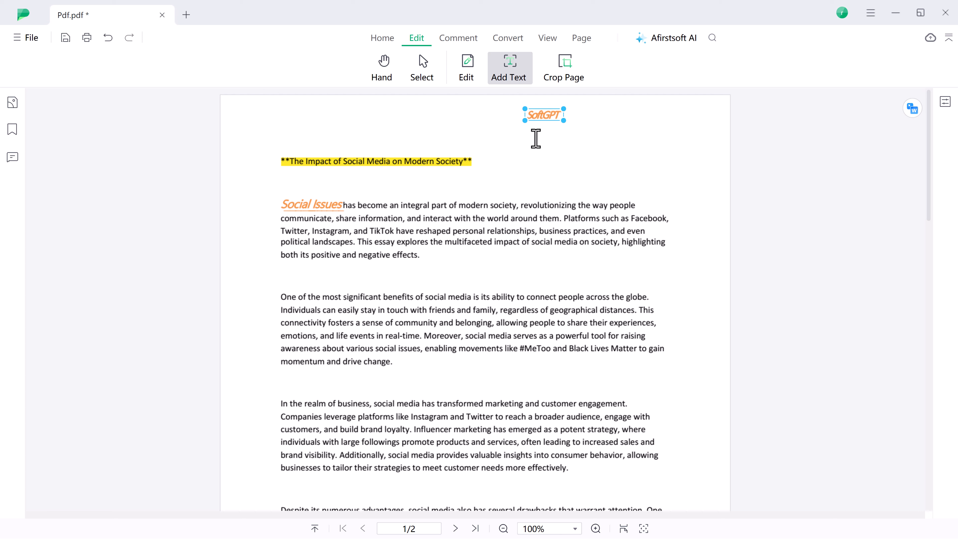
{"action": "left_click", "coordinate": [564, 67]}
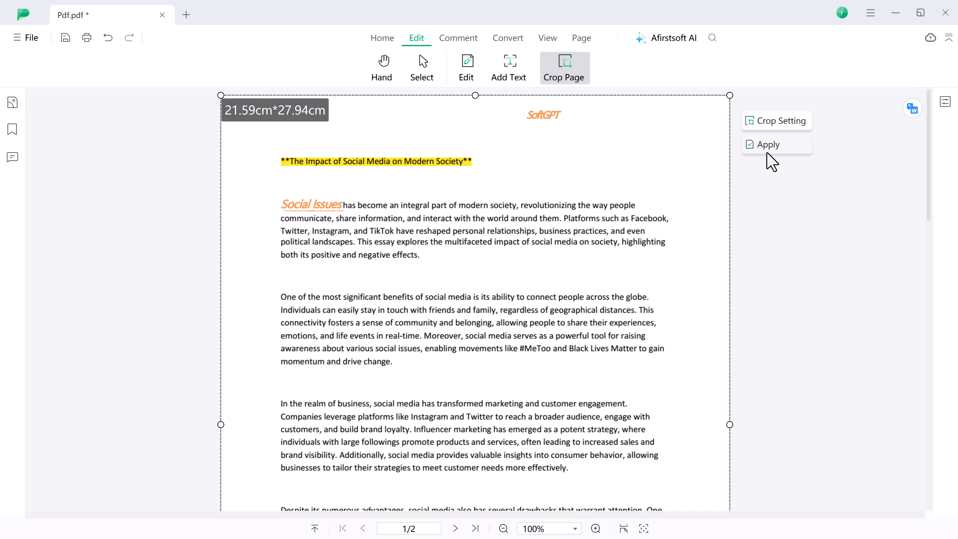
Select the second paragraph's opening sentences and bring up underline colour choices.
{"action": "left_click", "coordinate": [458, 38]}
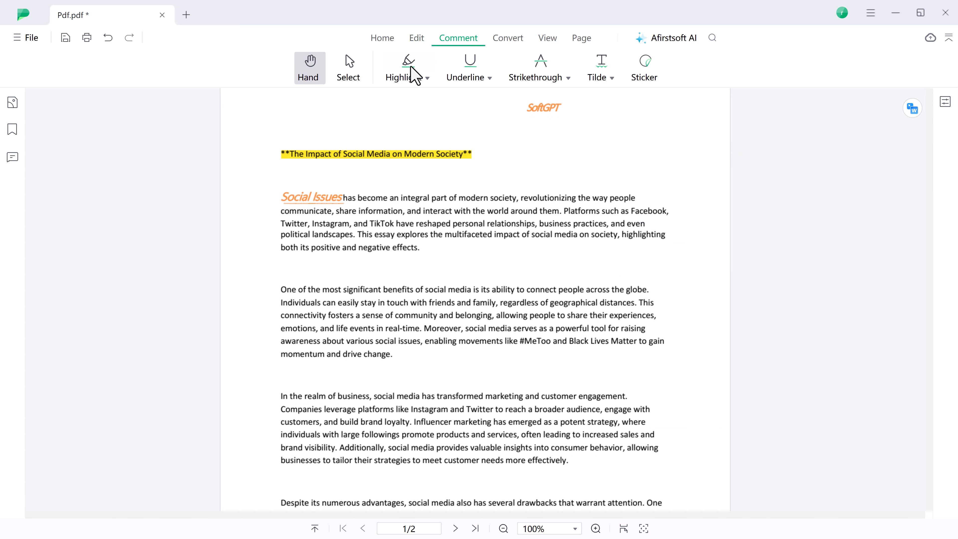
{"action": "left_click", "coordinate": [348, 67]}
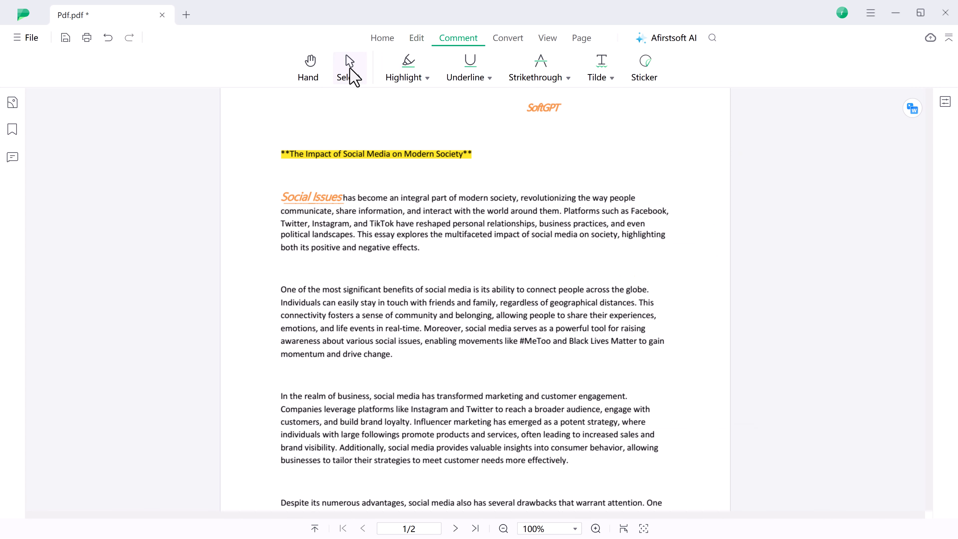
{"action": "left_click", "coordinate": [404, 68]}
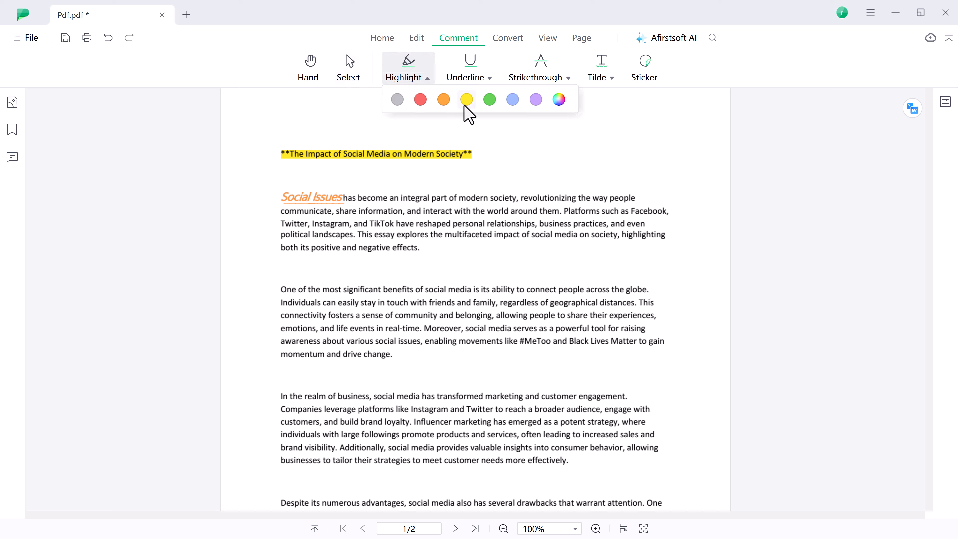
{"action": "left_click_drag", "start_coordinate": [280, 289], "coordinate": [494, 302]}
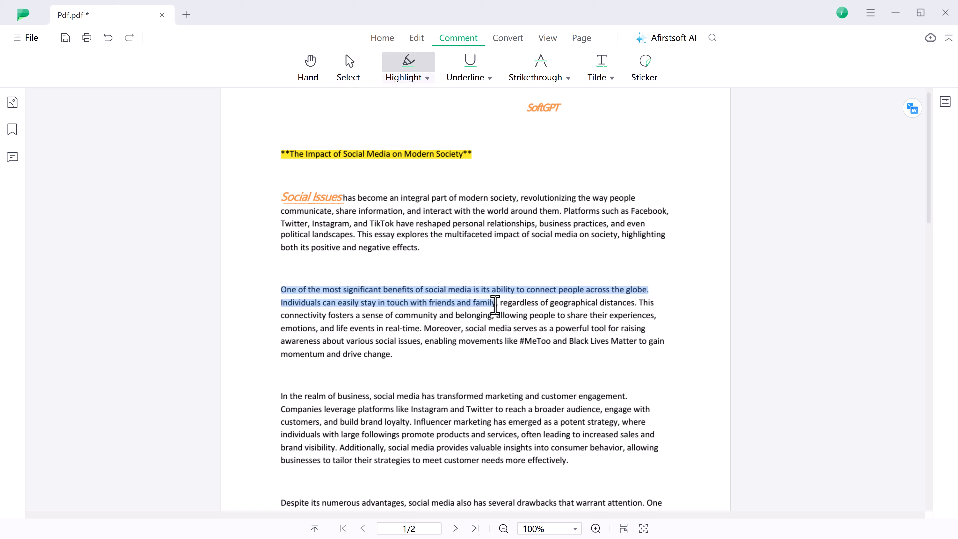
{"action": "left_click", "coordinate": [487, 77]}
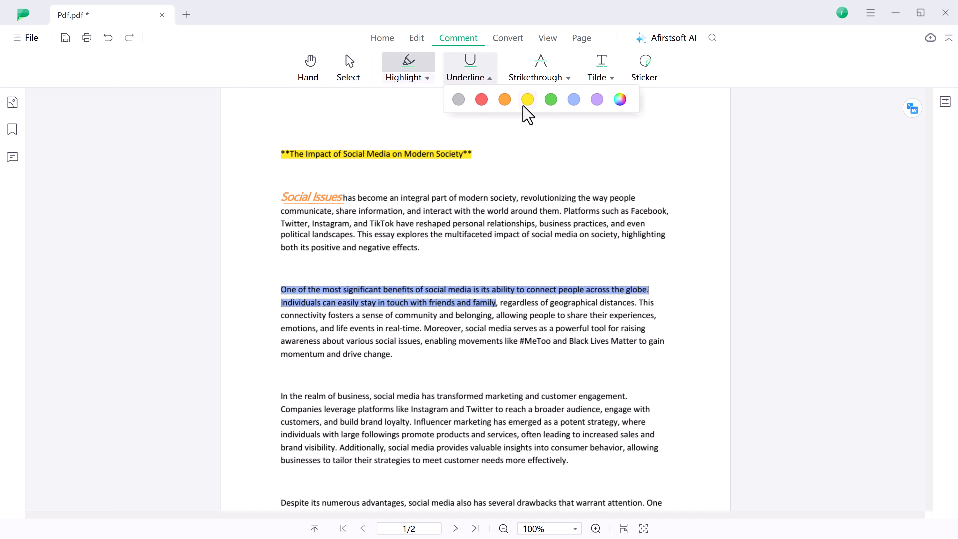